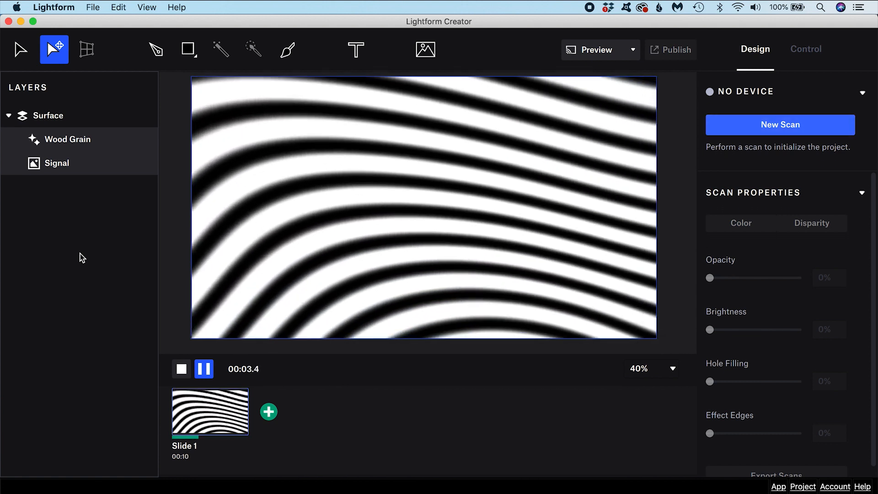
# Select the Wood Grain effect layer to edit its layer settings.
pyautogui.click(68, 139)
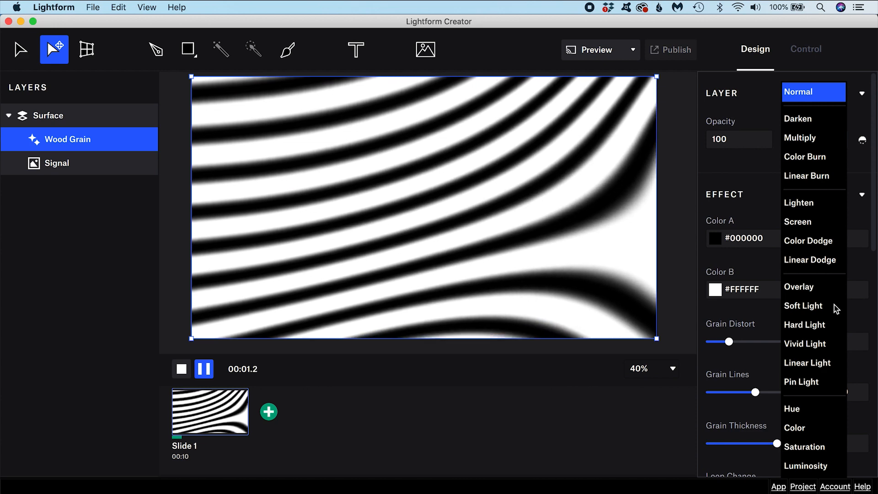
pyautogui.click(801, 138)
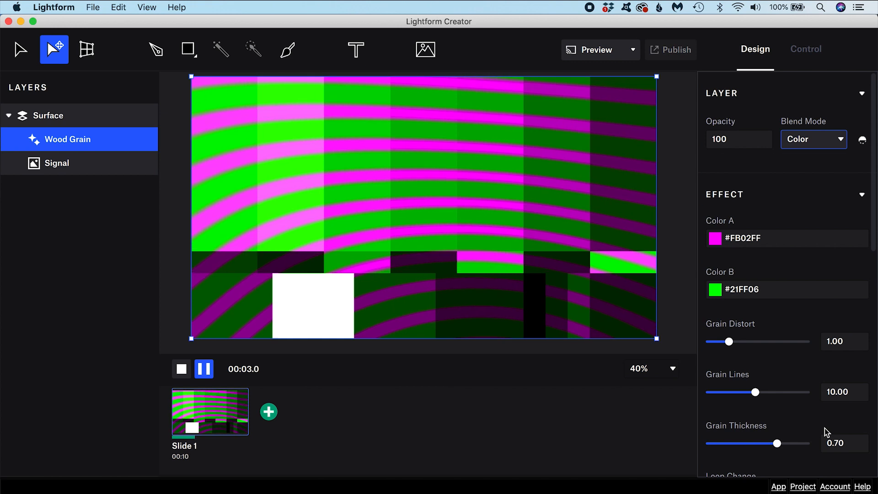
# Switch the Wood Grain layer's blend mode to Luminosity.
pyautogui.click(813, 139)
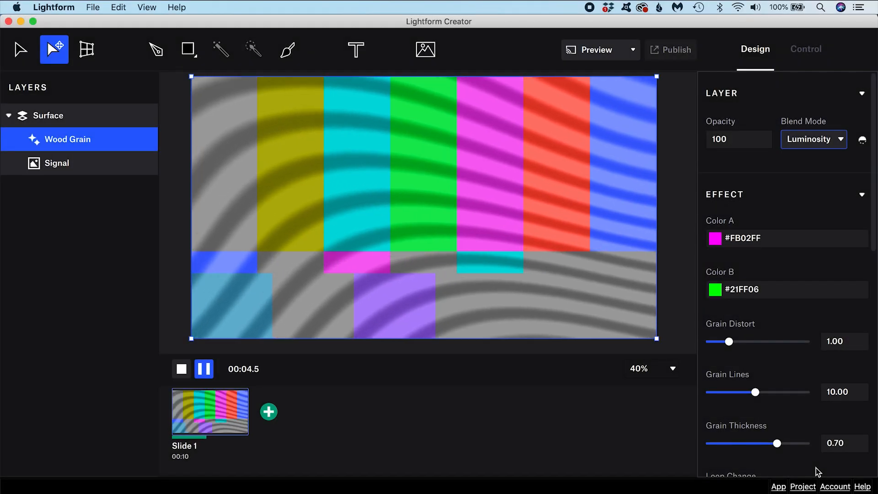